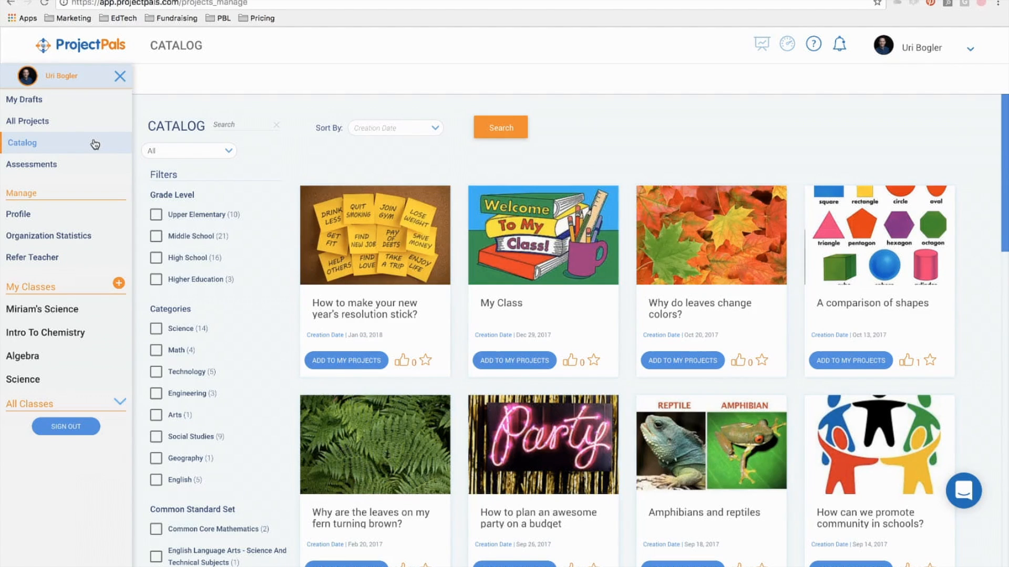
mouse_move(146, 144)
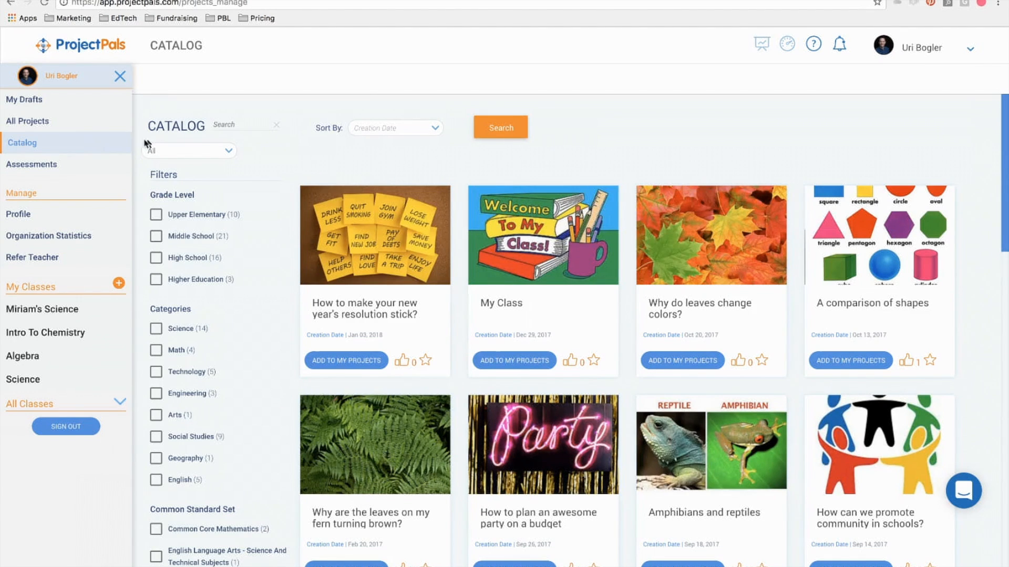
Scroll through the project details, then switch to the Project Video section.
scroll(down, 3)
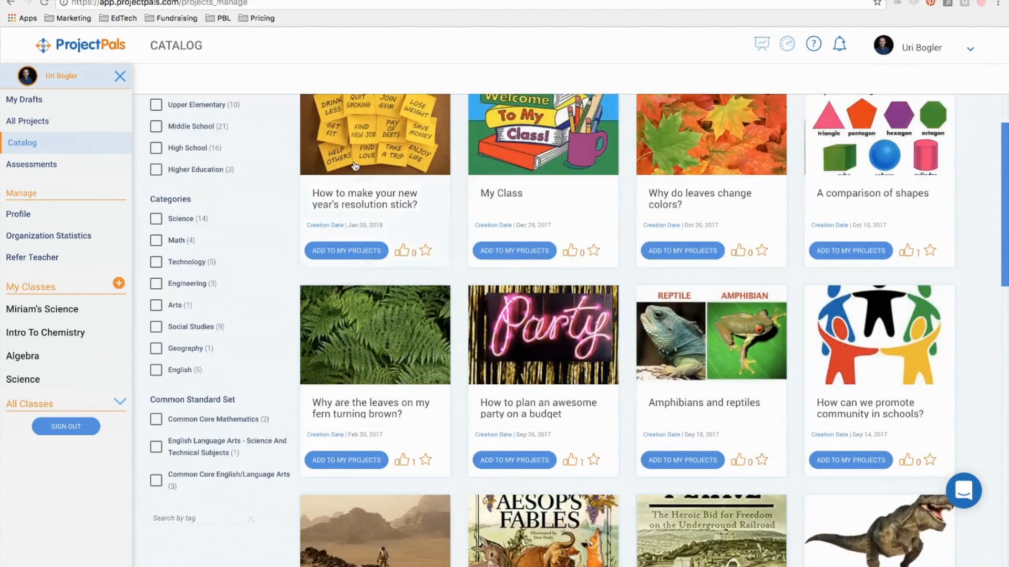
scroll(down, 3)
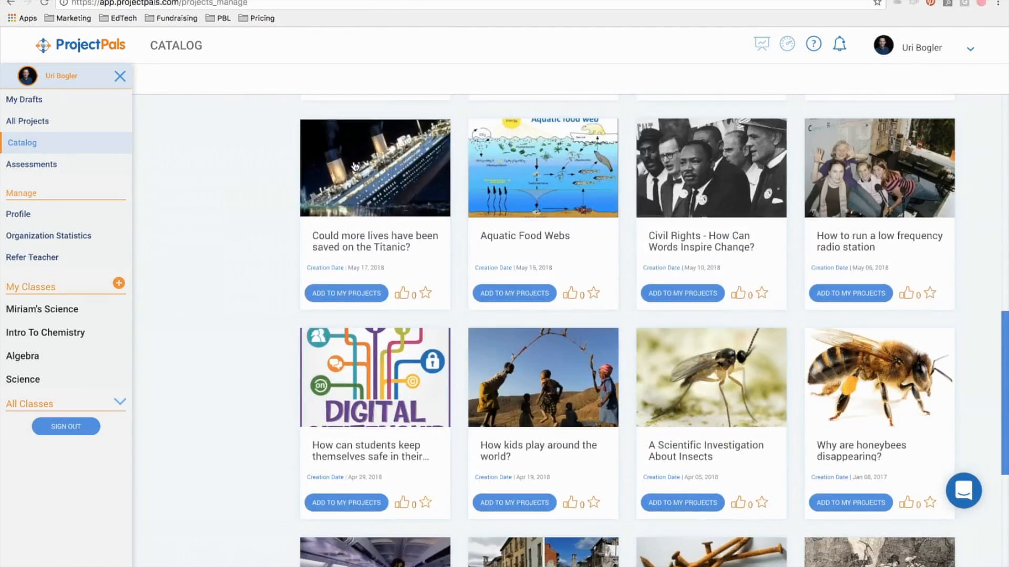
scroll(down, 3)
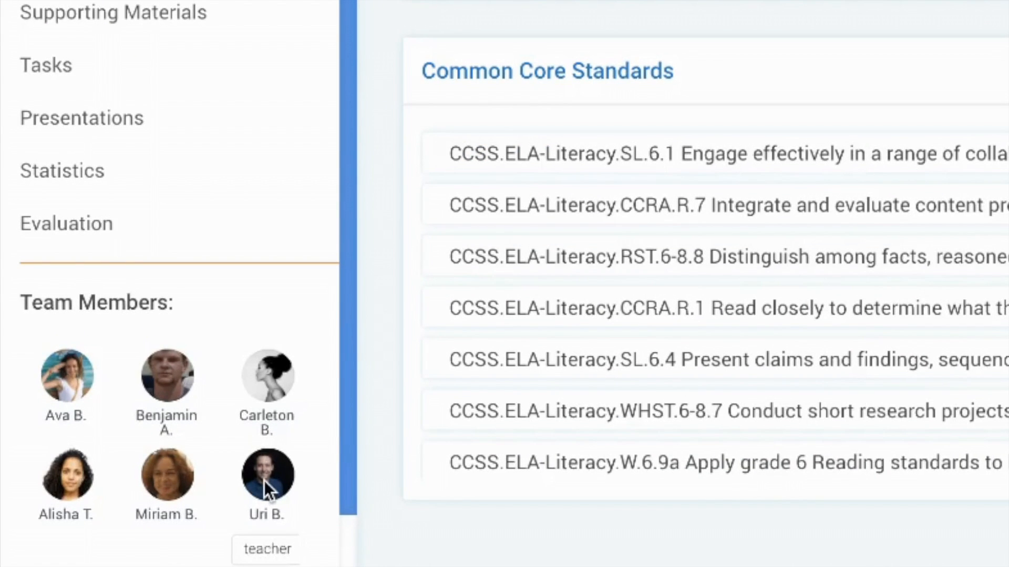
mouse_move(267, 392)
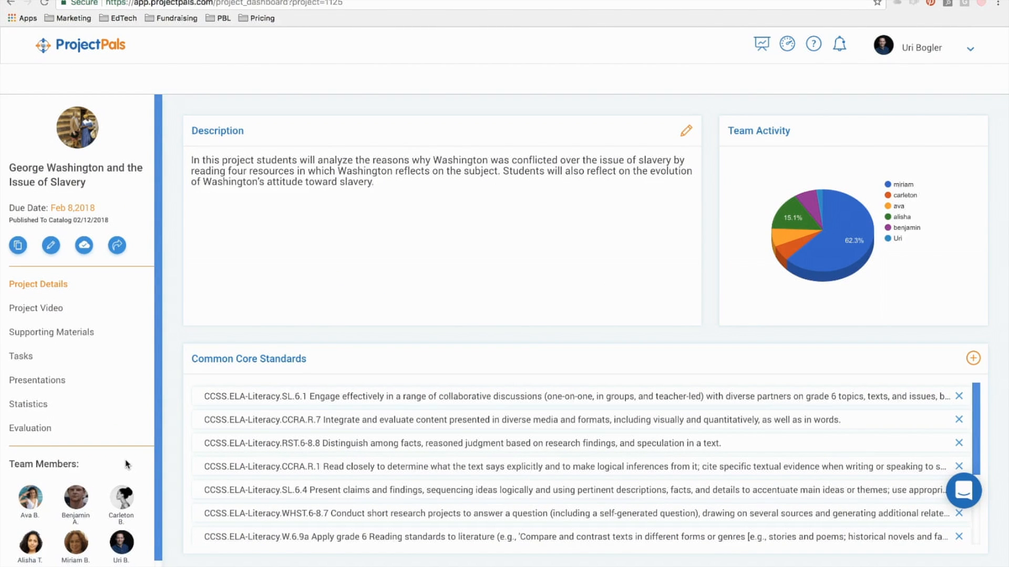
mouse_move(123, 408)
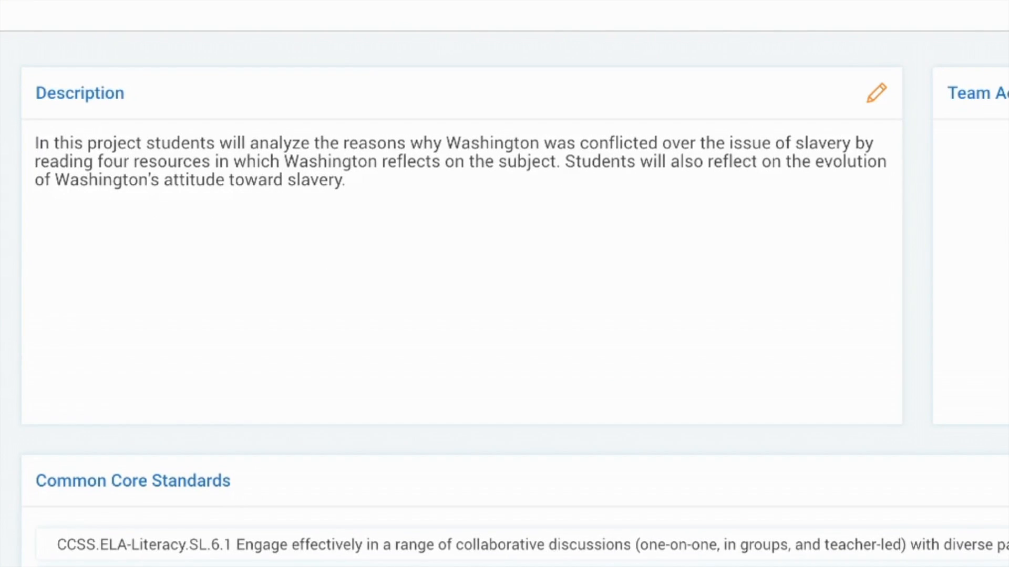
scroll(right, 3)
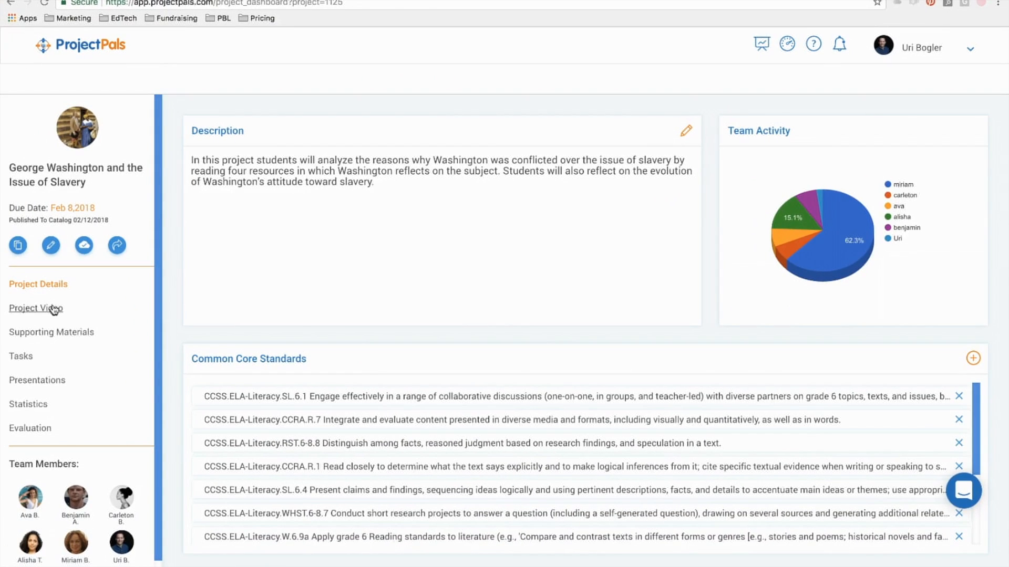
click(36, 308)
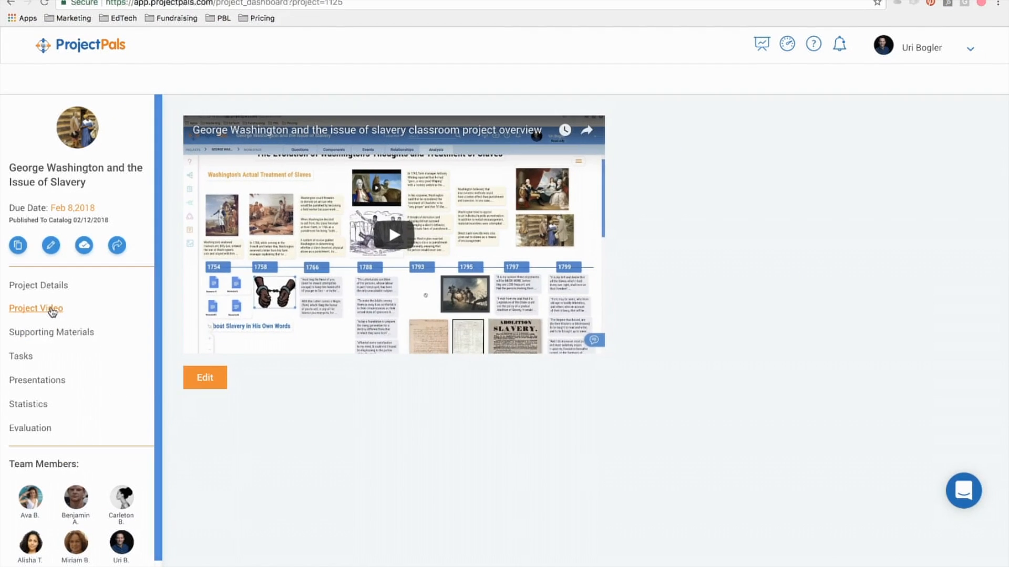
View Supporting Materials, peek at the add-resource options, and open George Washington - Resource#1.
click(51, 332)
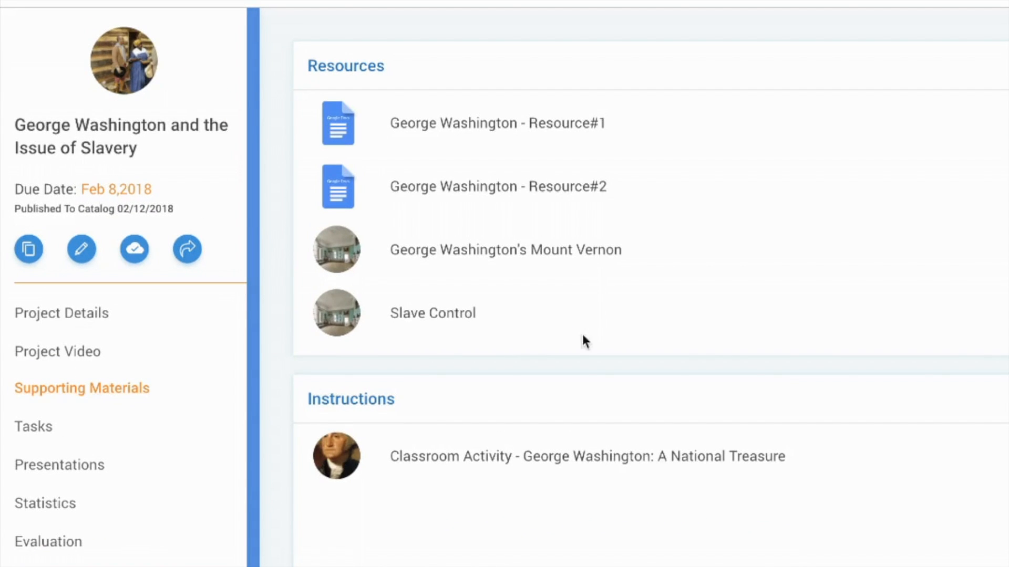
click(962, 179)
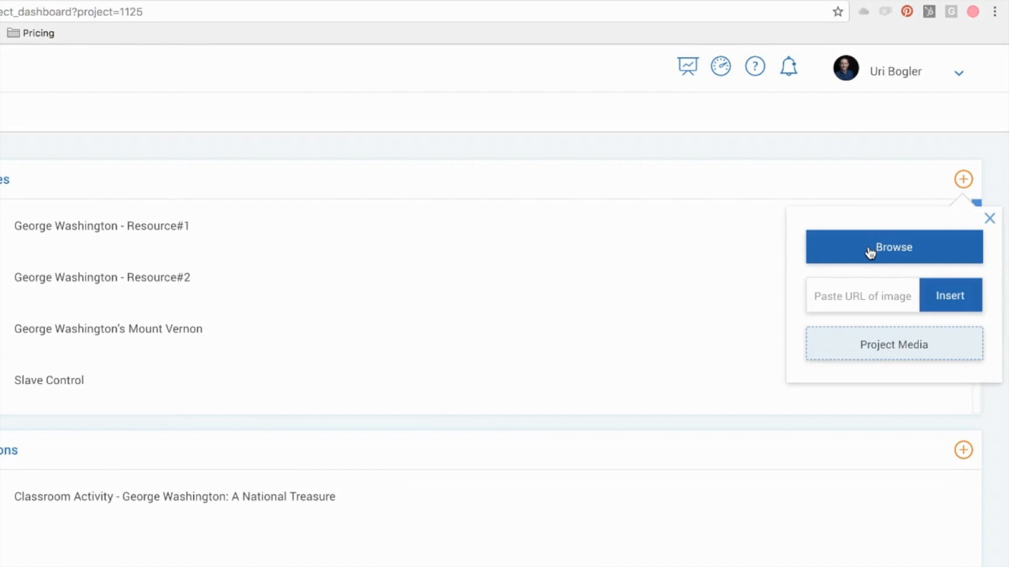
click(894, 246)
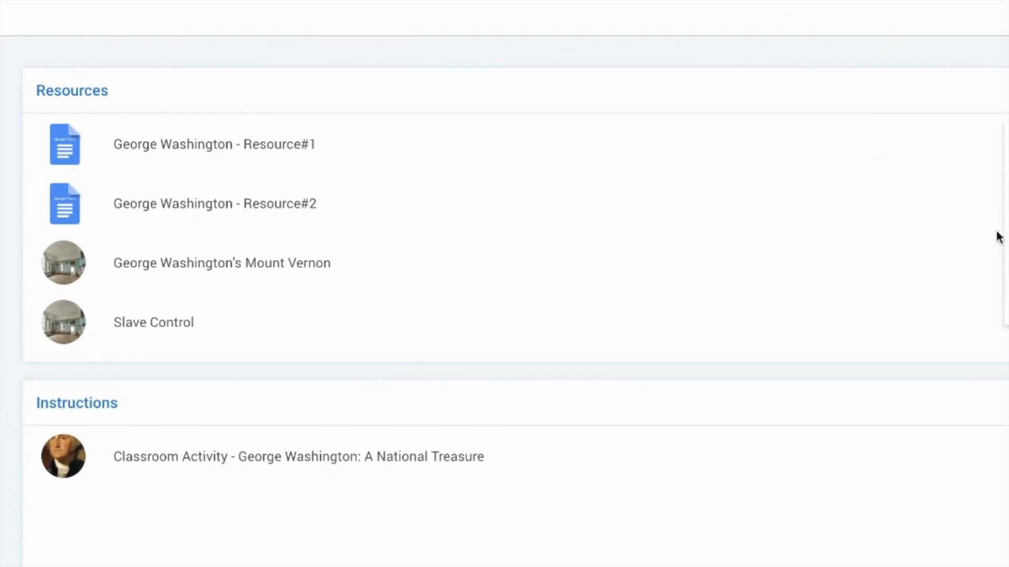
mouse_move(740, 212)
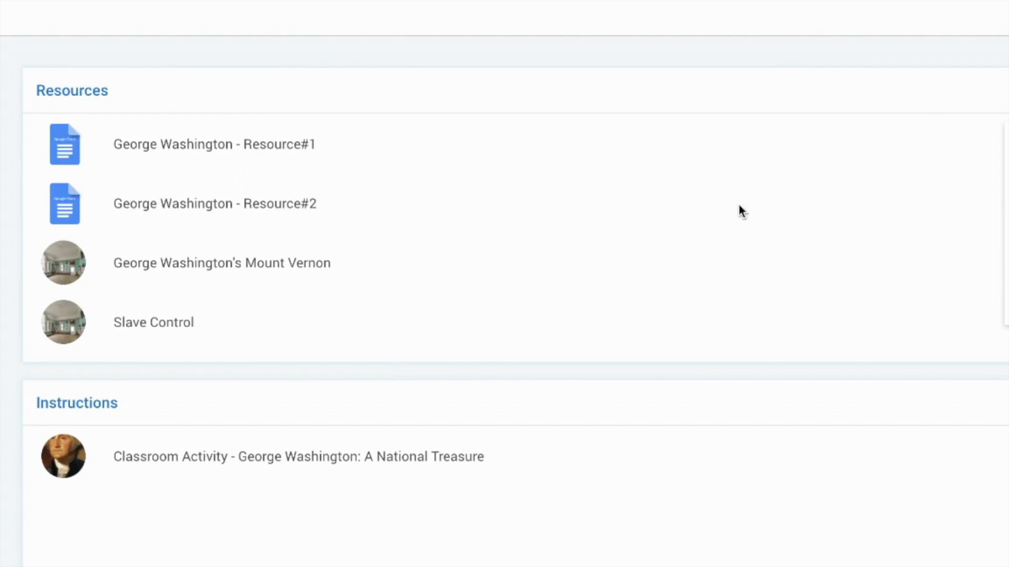
mouse_move(273, 153)
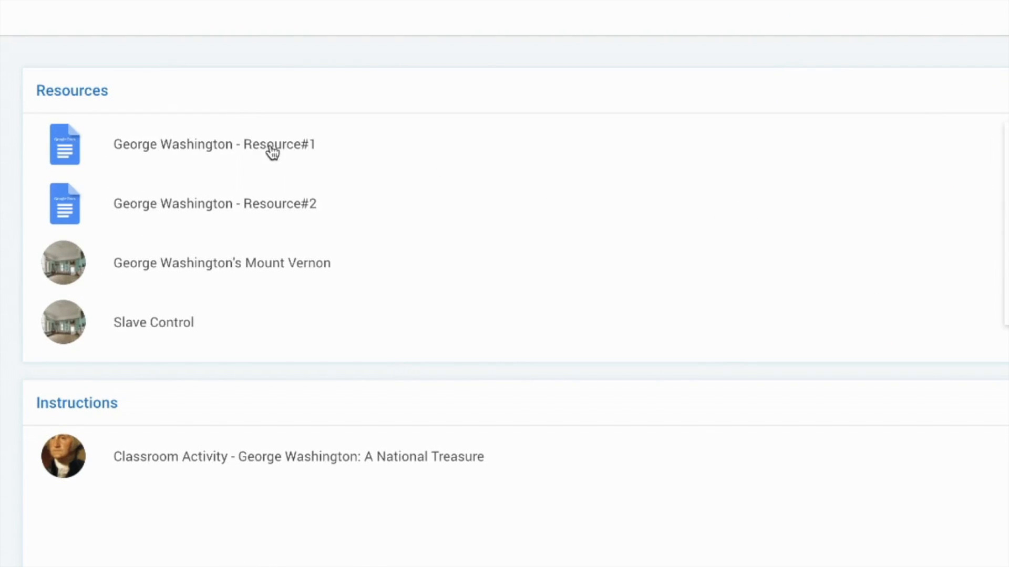
click(214, 144)
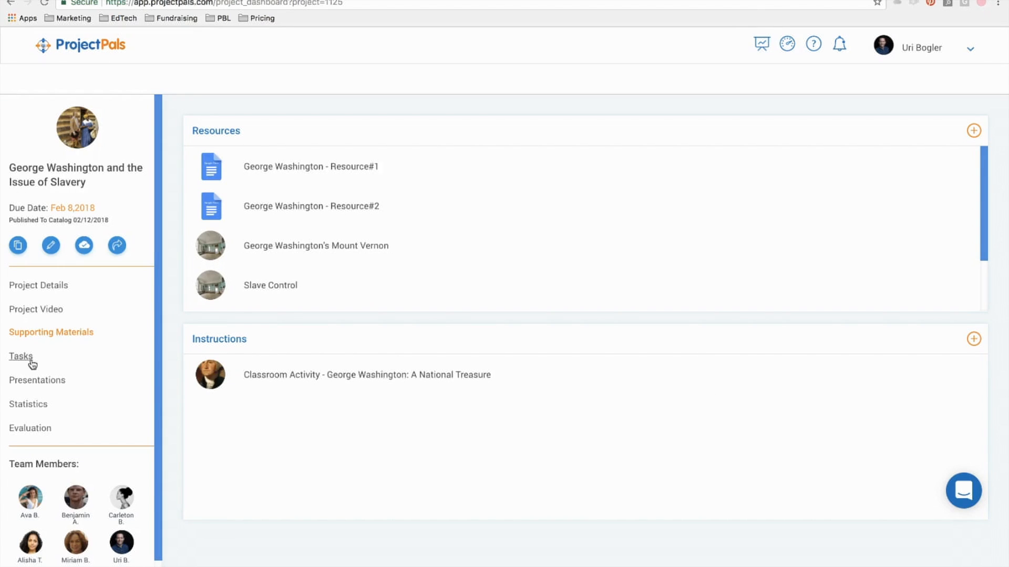
On the task board, review the Portrait analysis task's members and due date calendar.
click(21, 356)
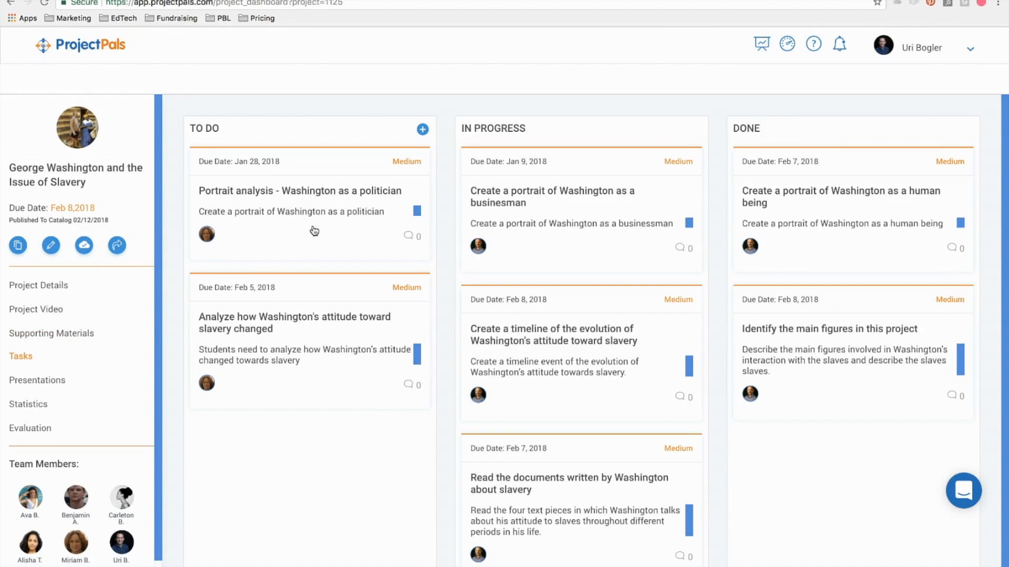
click(300, 190)
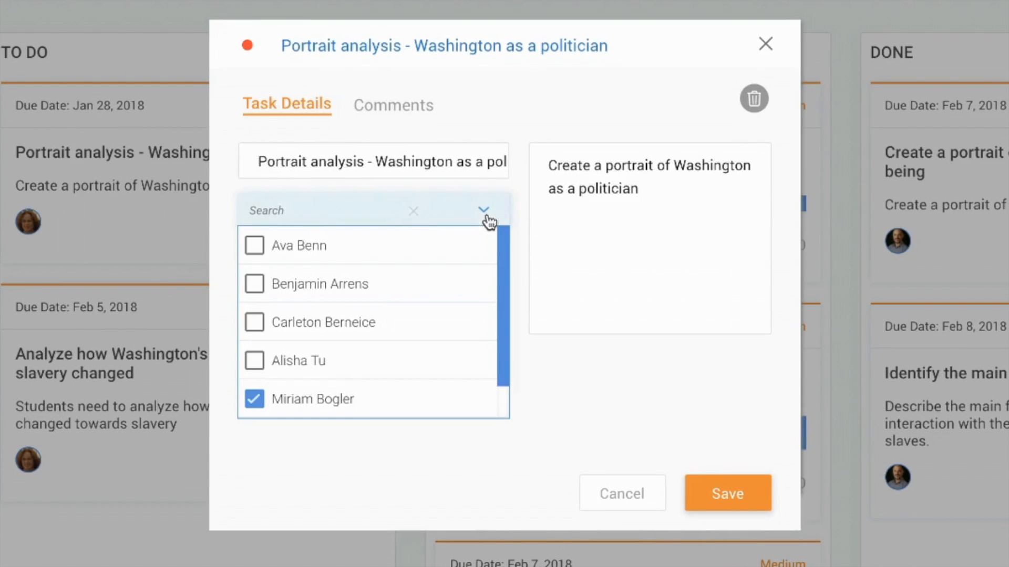
click(485, 211)
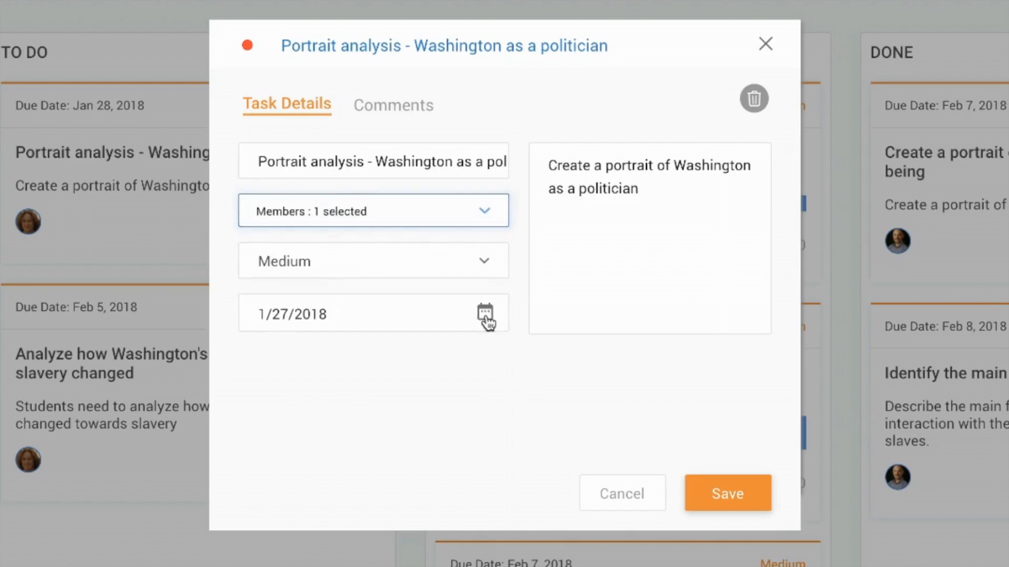
click(621, 494)
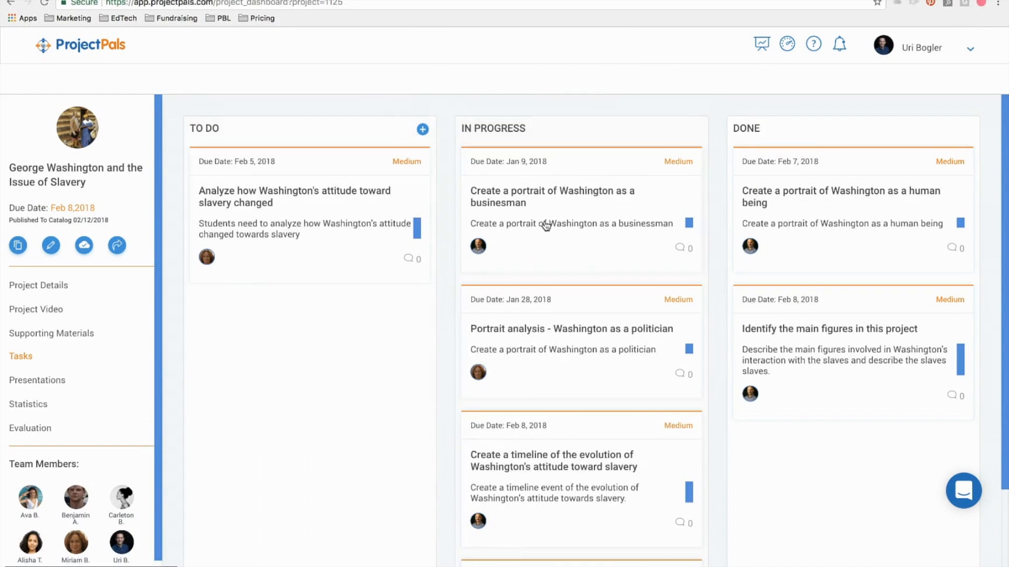
mouse_move(595, 212)
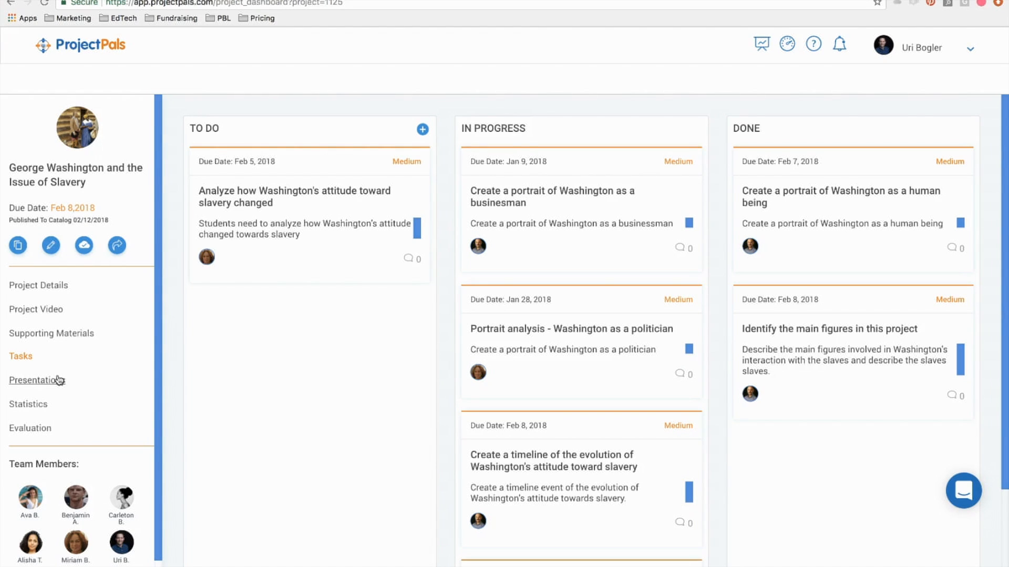
Browse the presentation and its media library, then switch to the Statistics section.
click(37, 381)
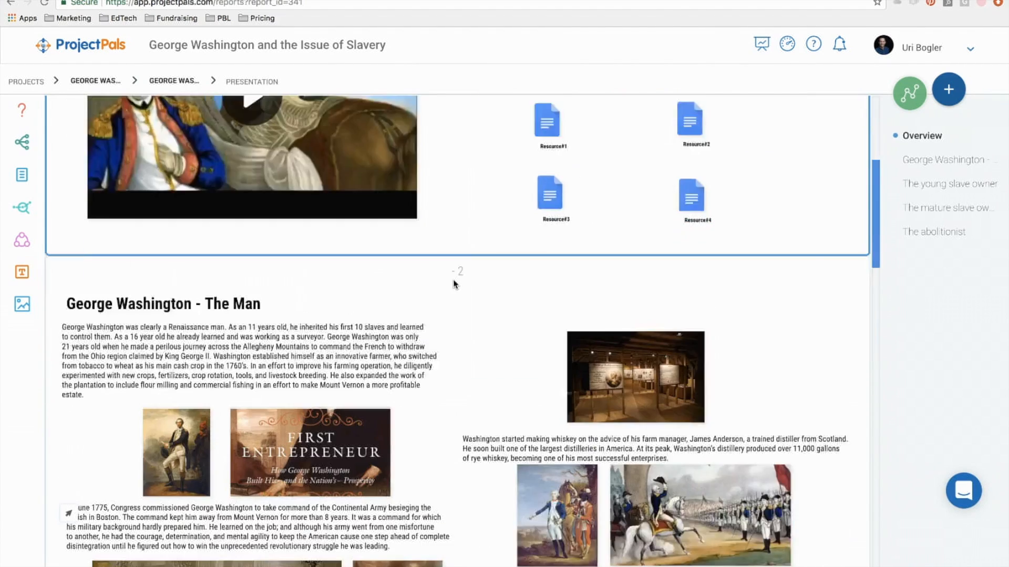
scroll(down, 3)
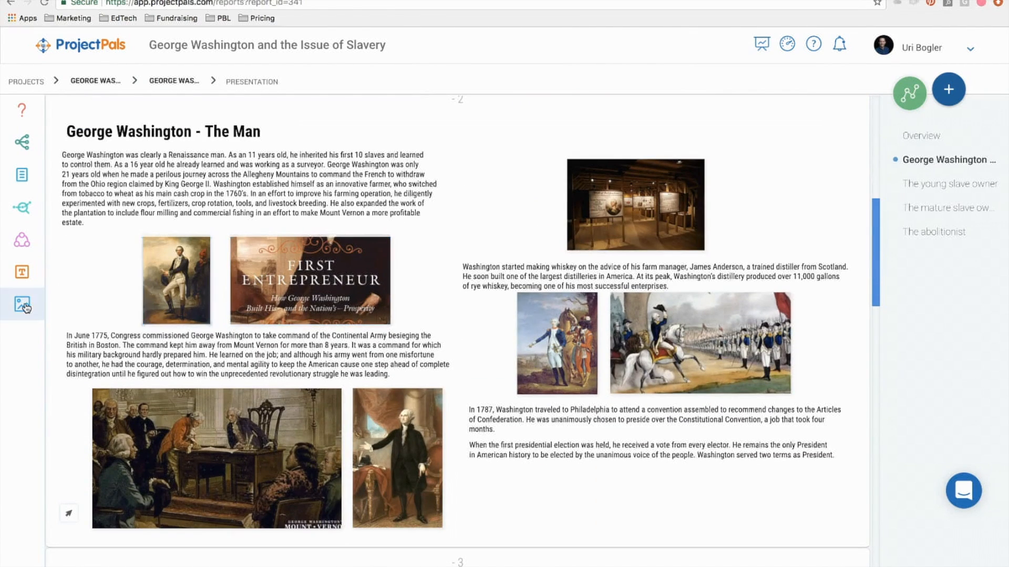
click(22, 305)
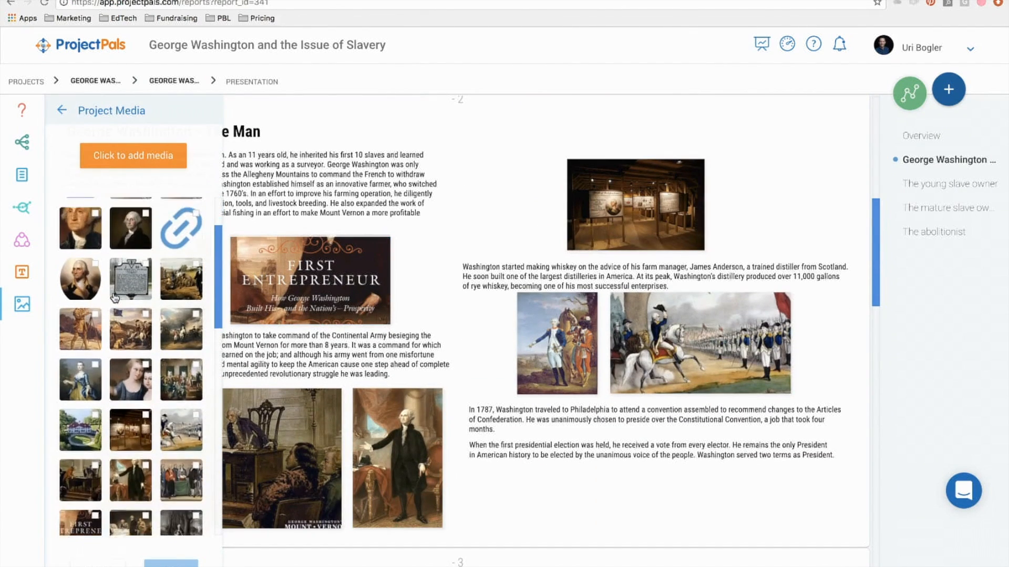
click(27, 404)
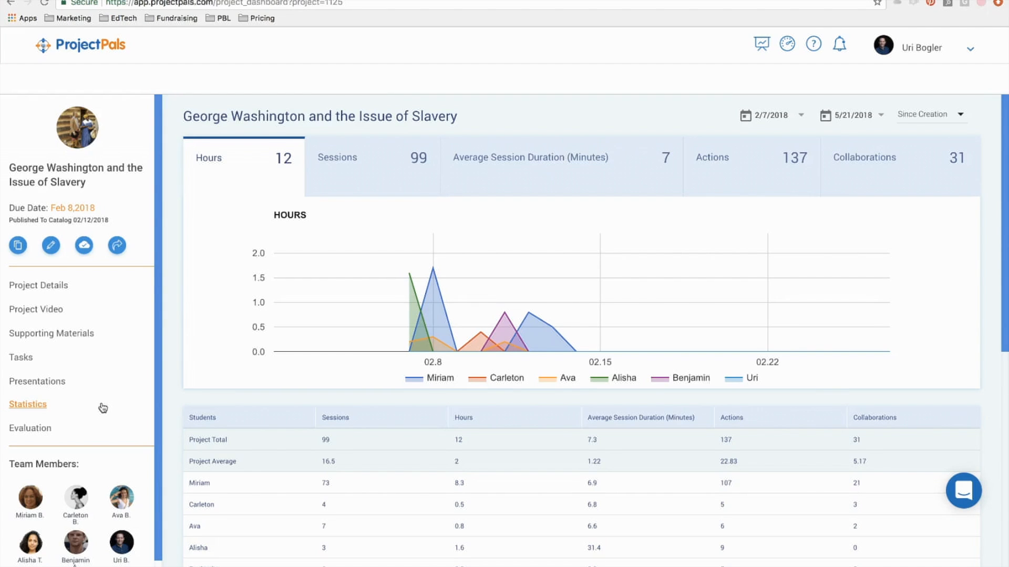
mouse_move(290, 282)
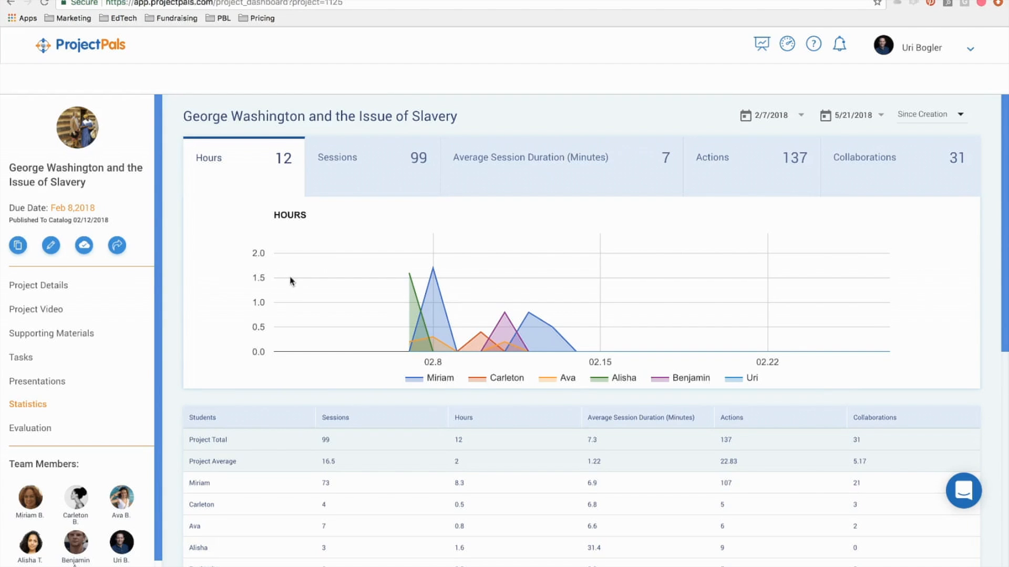
Scroll the statistics tables, chart team Actions instead of hours, then go to Evaluation.
scroll(down, 3)
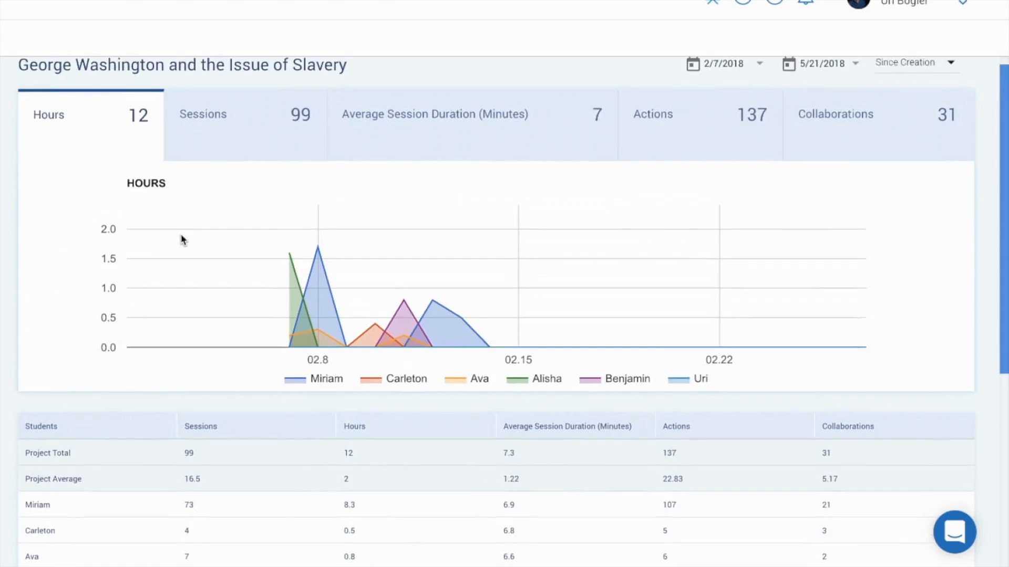
scroll(down, 3)
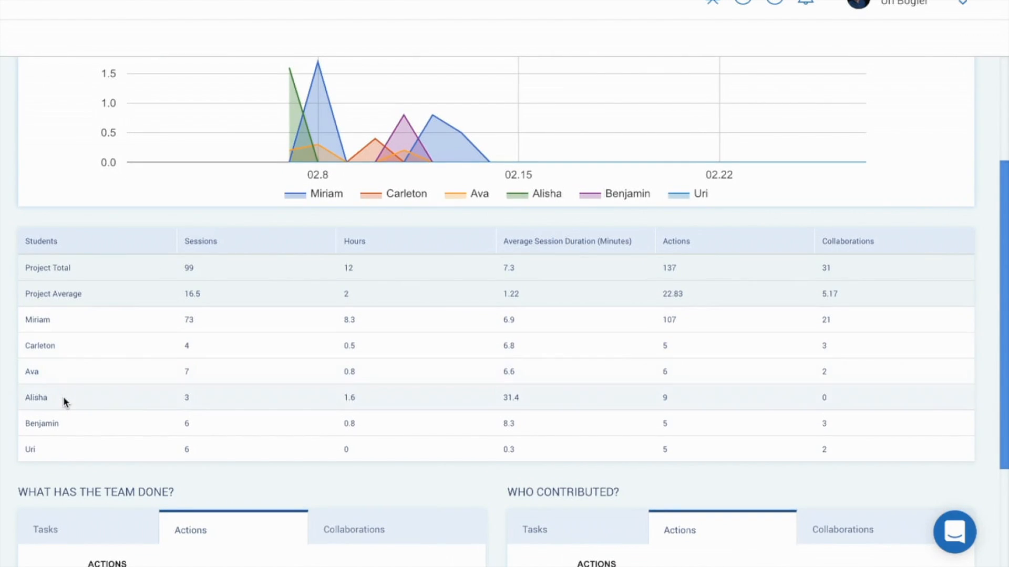
scroll(down, 3)
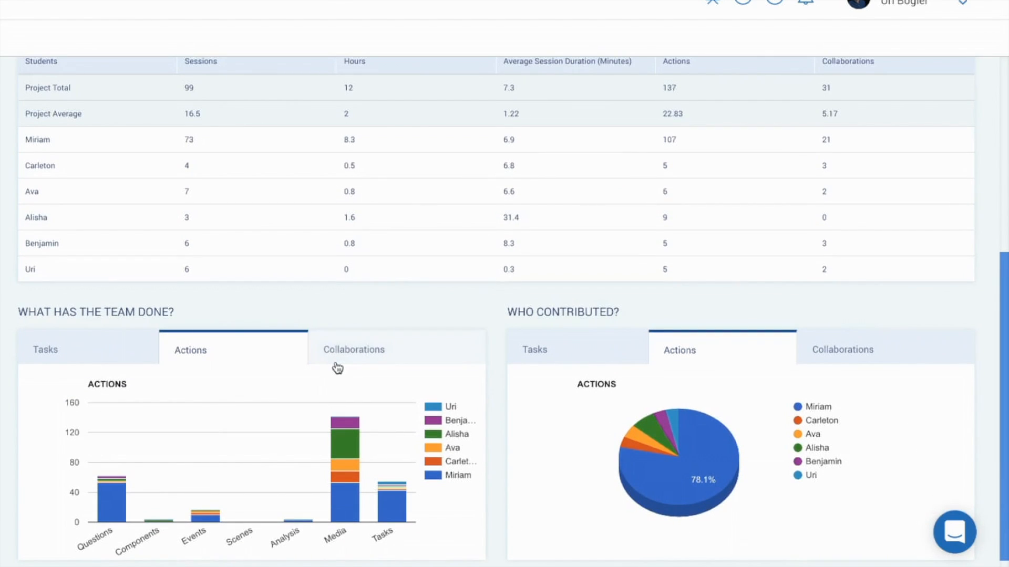
click(353, 349)
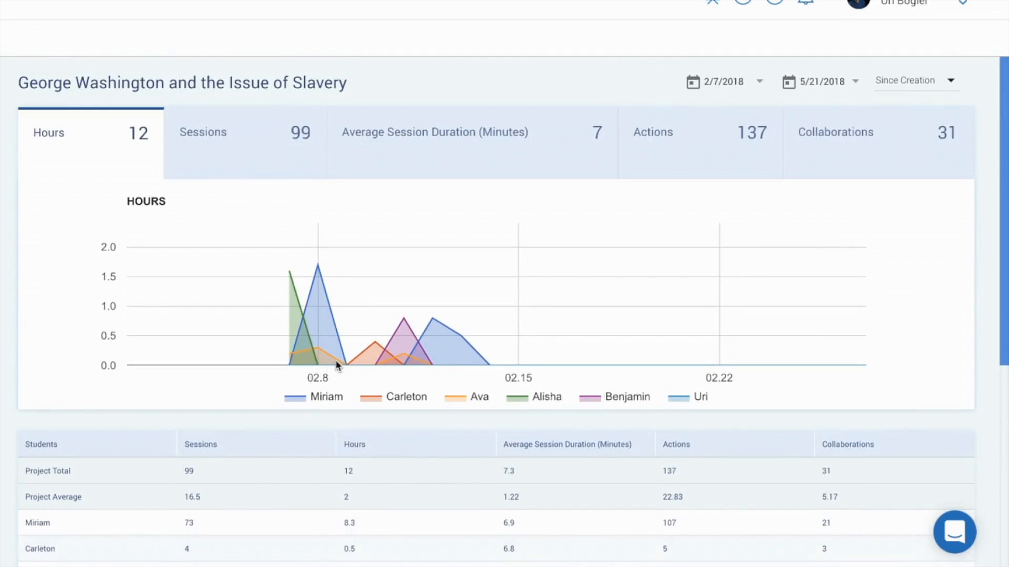
click(652, 133)
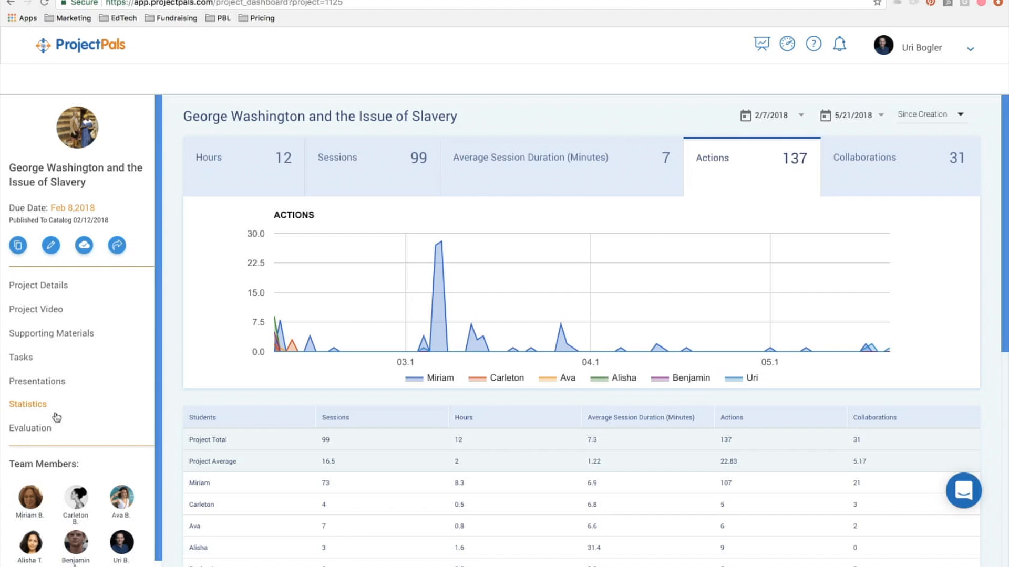
click(29, 429)
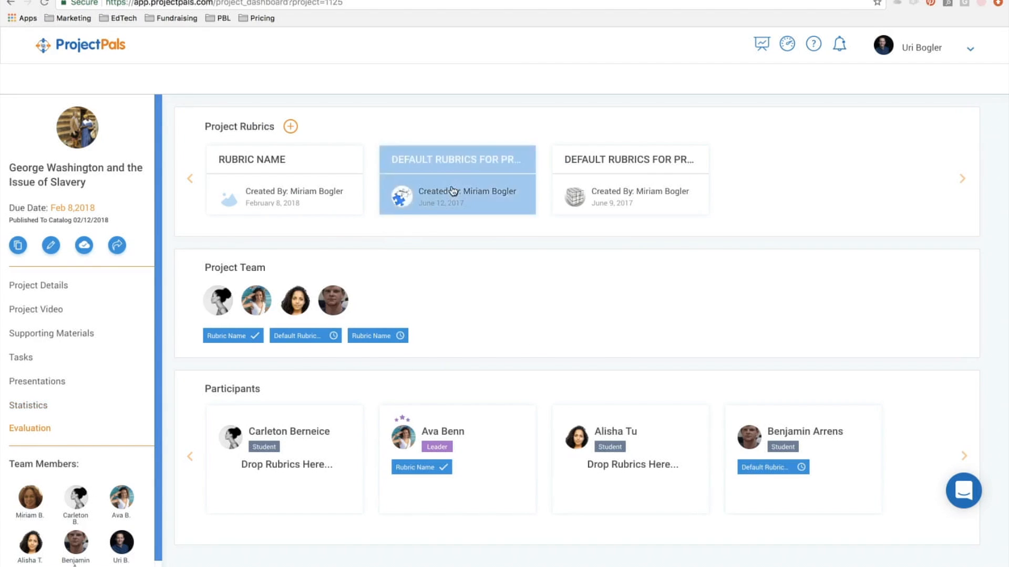
Preview the default learning-skills rubric, rate a student's learner interactions at the lowest level, and go back.
click(457, 179)
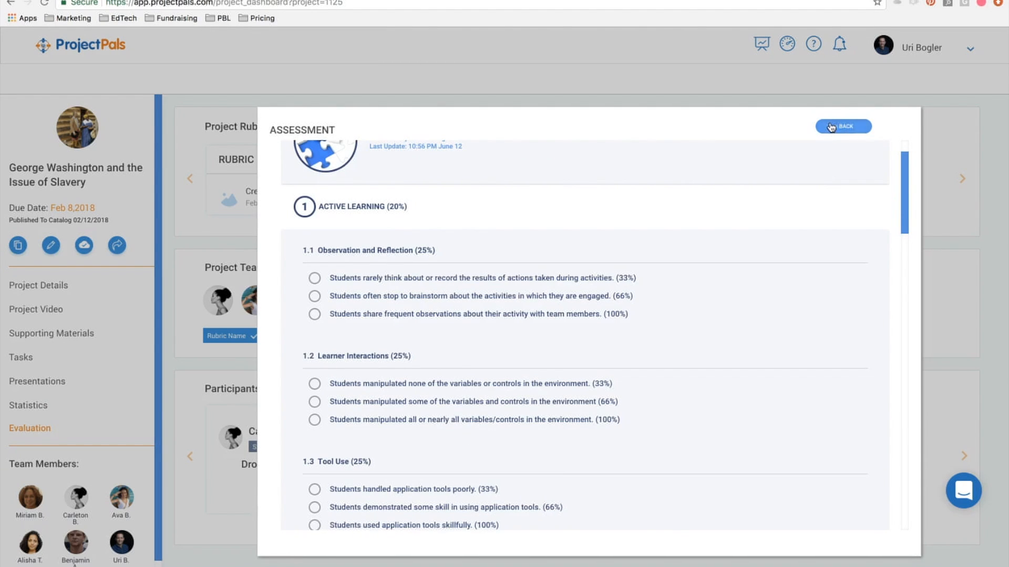
click(843, 126)
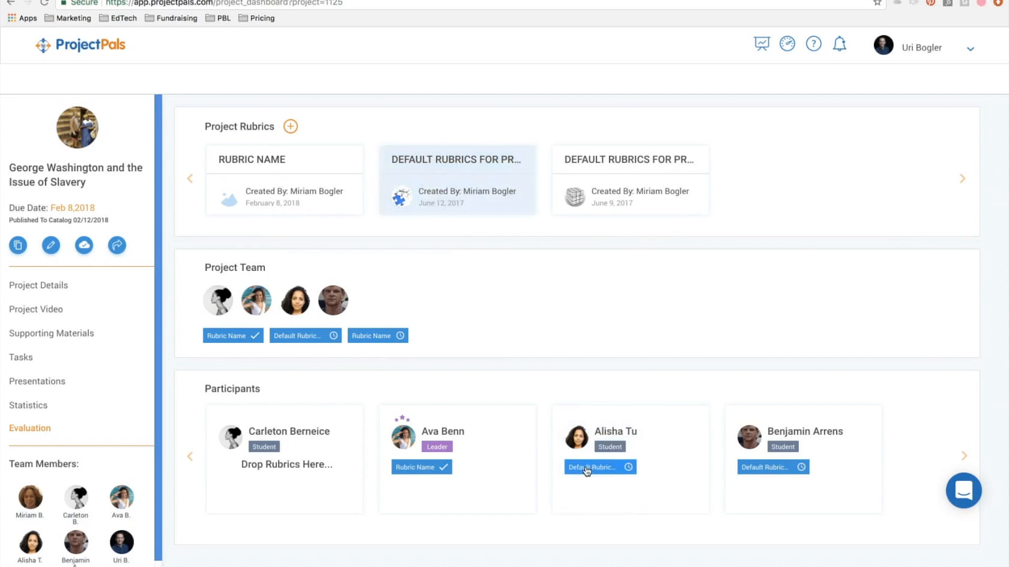
click(599, 467)
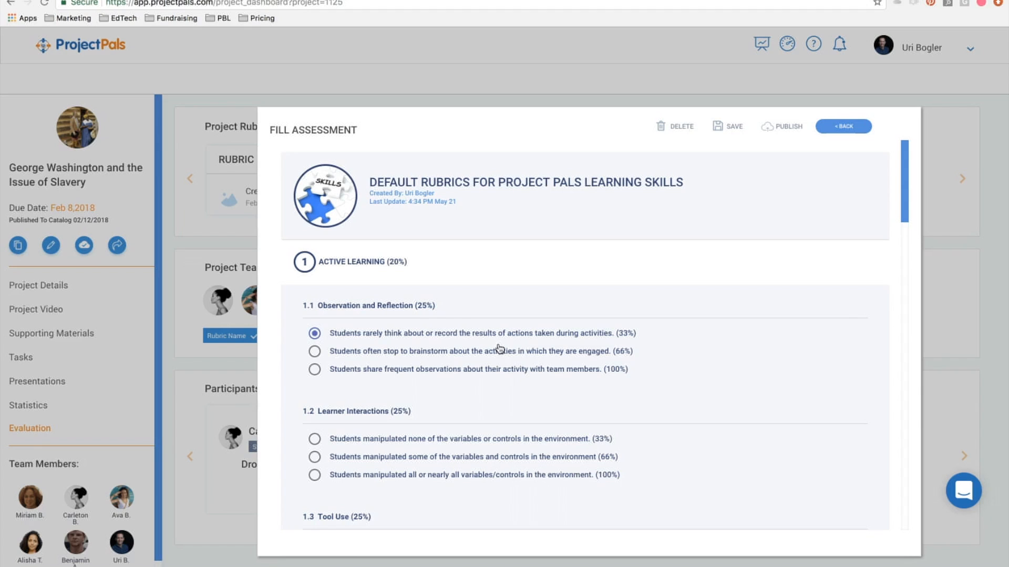
click(314, 439)
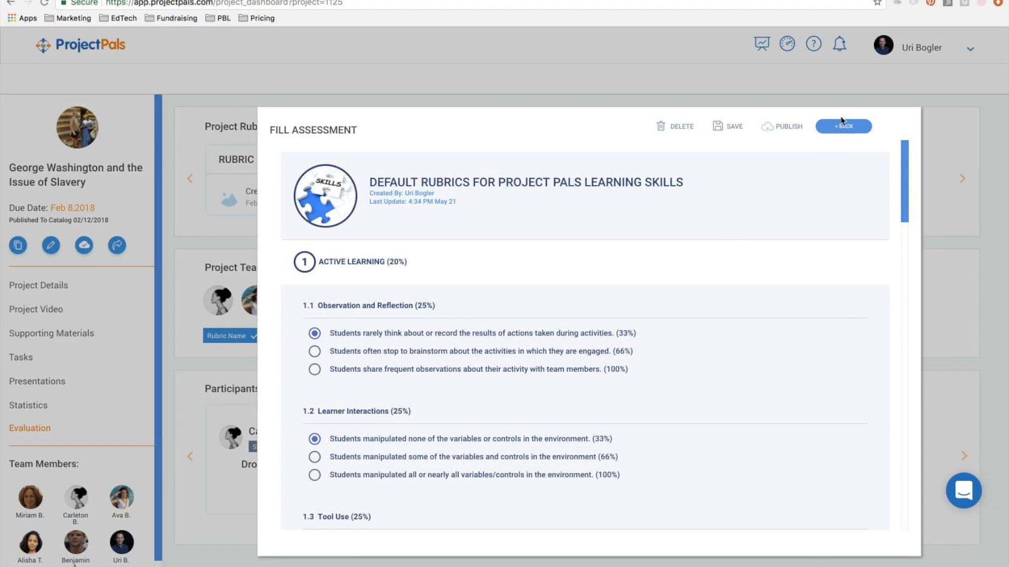
click(843, 125)
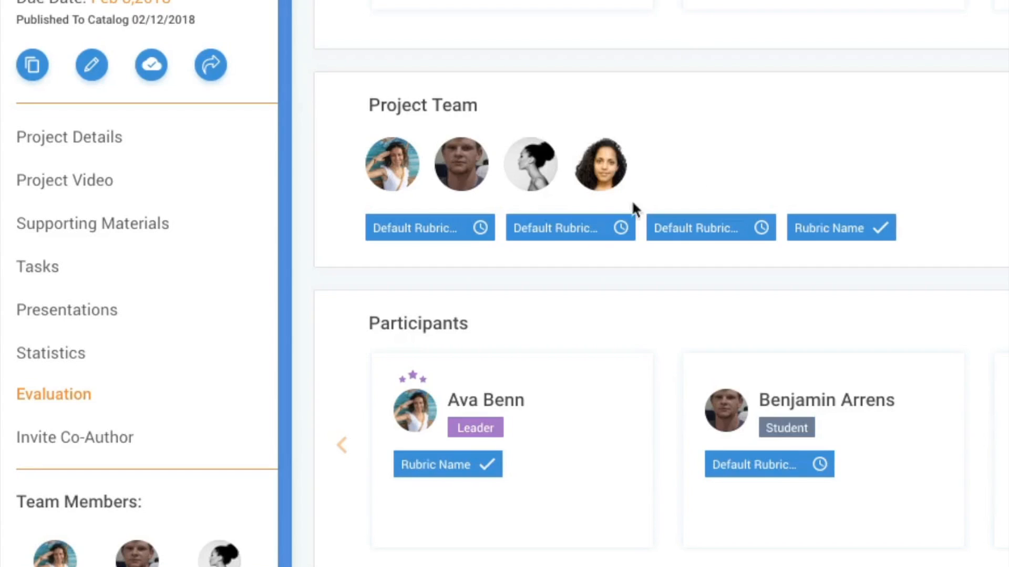
mouse_move(74, 437)
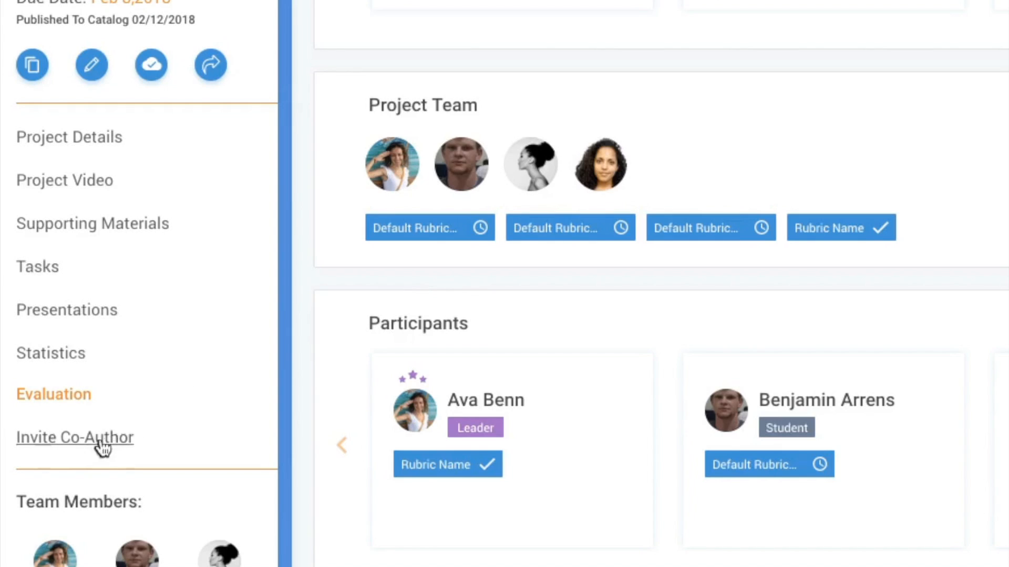
click(75, 437)
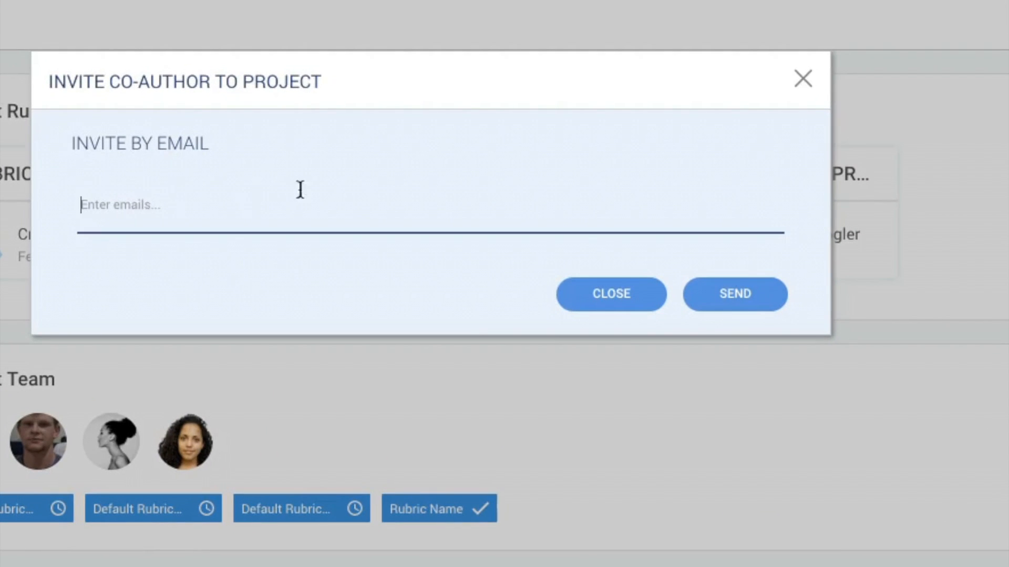
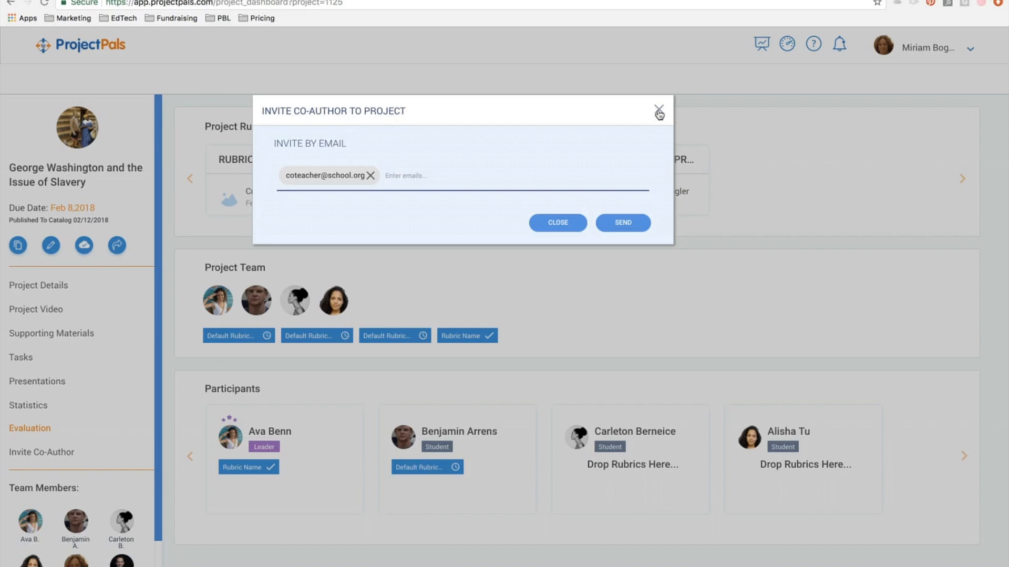
click(658, 112)
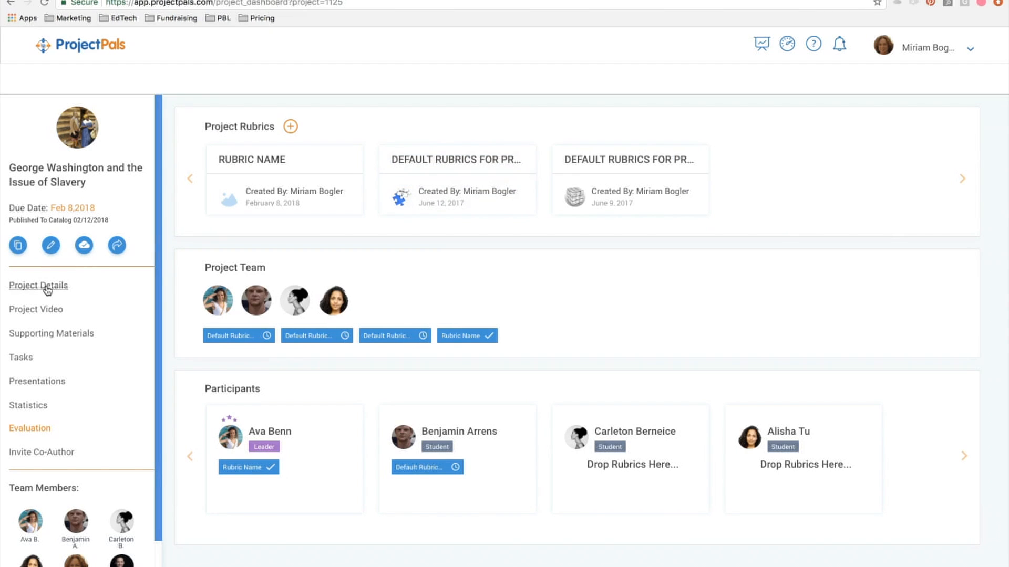
click(38, 285)
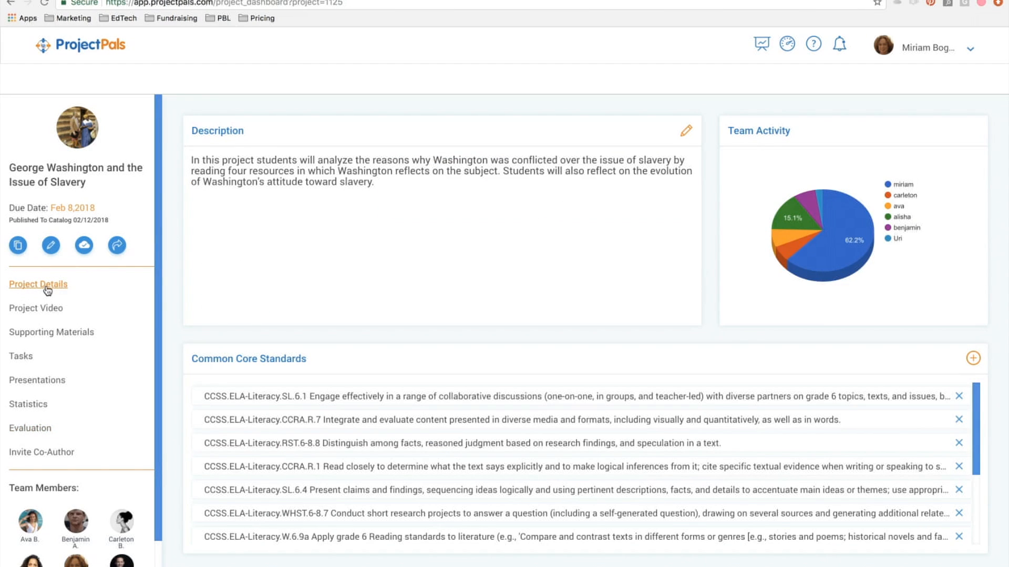